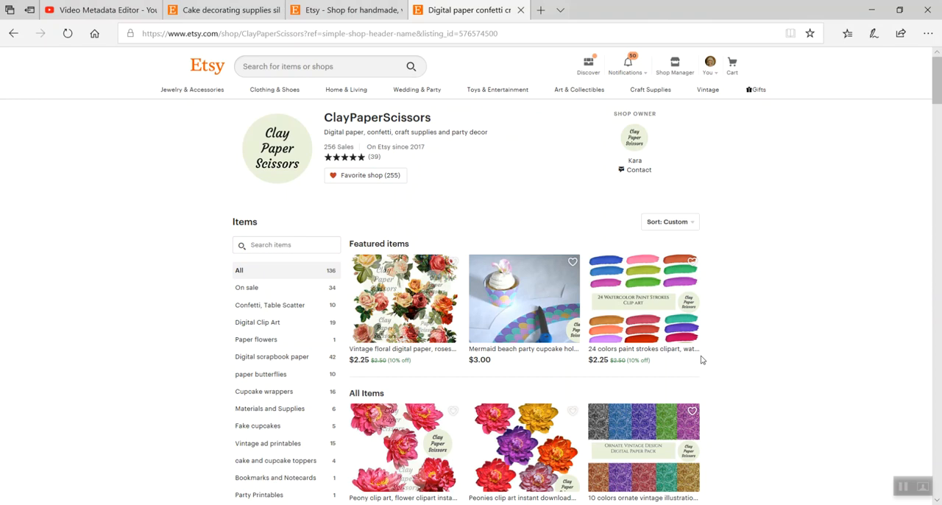
{"action": "mouse_move", "coordinate": [498, 147]}
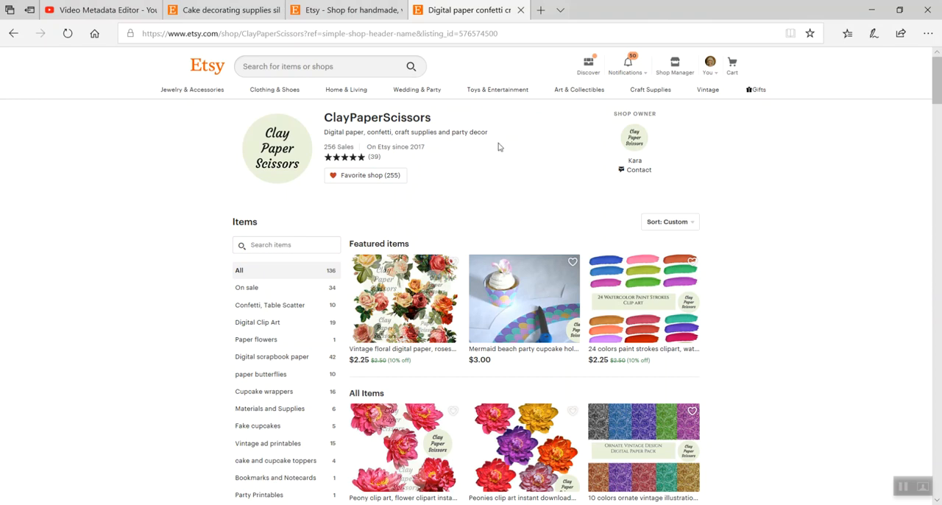
Switch to the ACakeToRemember cake decorating supplies shop page
{"action": "left_click", "coordinate": [221, 9]}
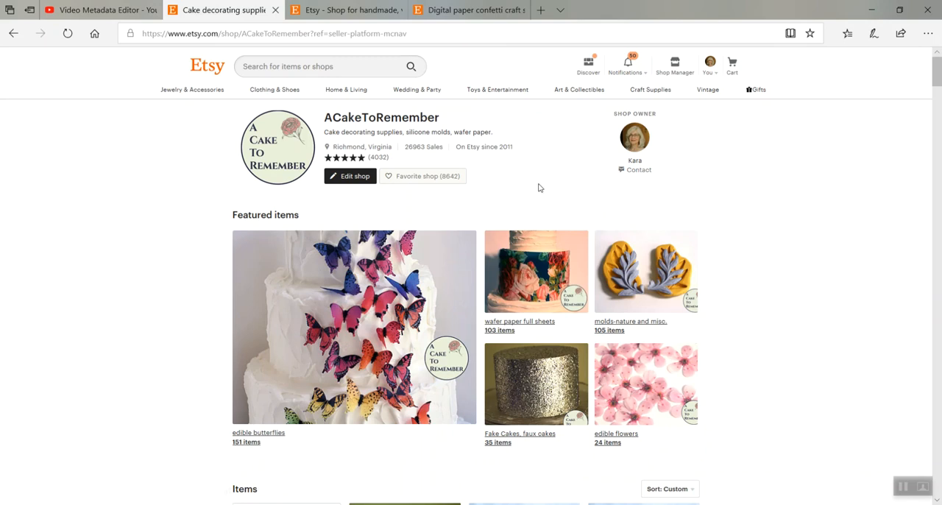
{"action": "mouse_move", "coordinate": [513, 203]}
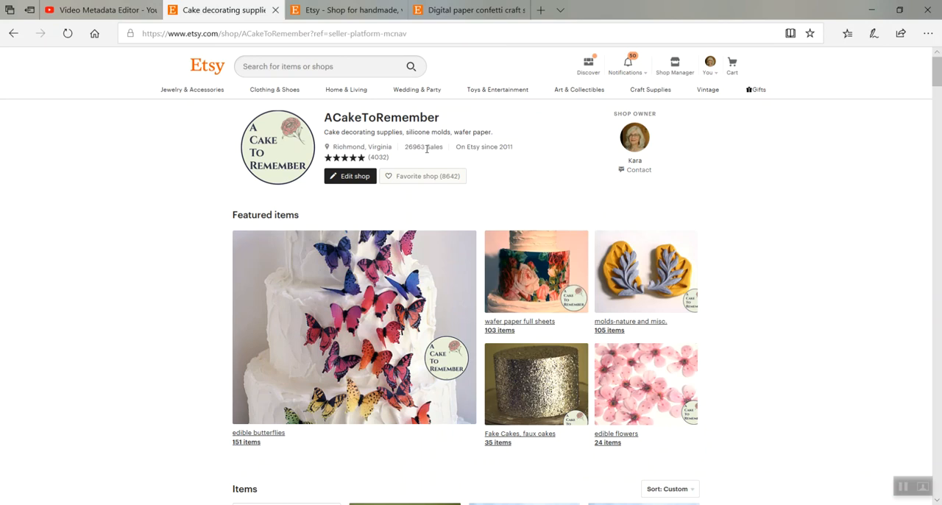
{"action": "mouse_move", "coordinate": [509, 187]}
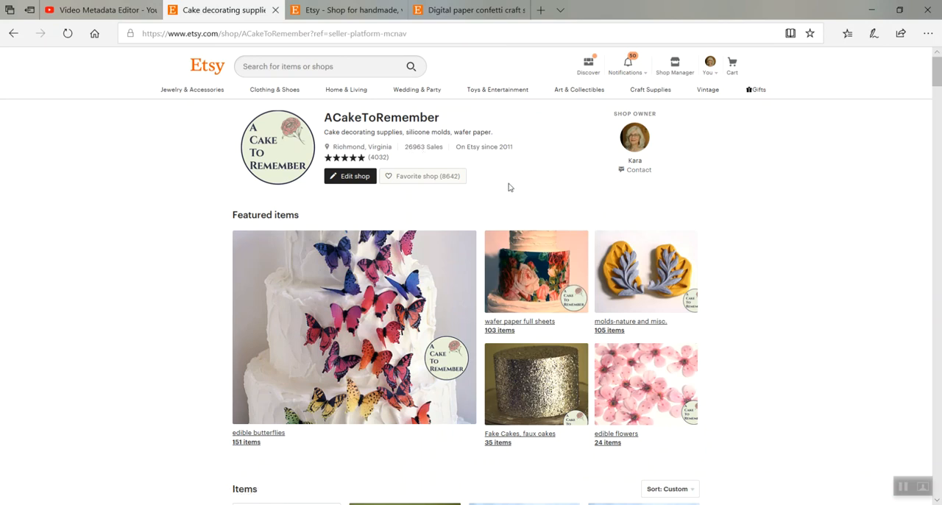
{"action": "mouse_move", "coordinate": [530, 182]}
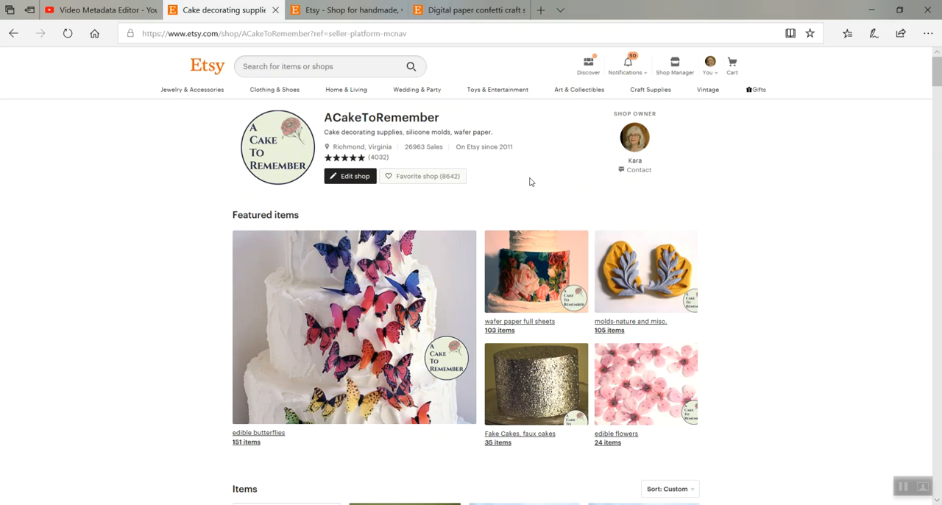
{"action": "mouse_move", "coordinate": [536, 183]}
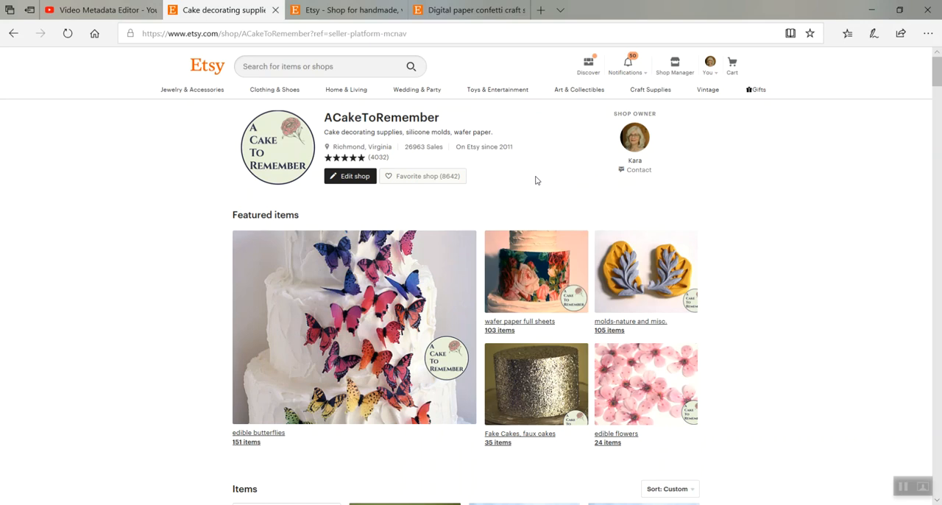
{"action": "mouse_move", "coordinate": [534, 191]}
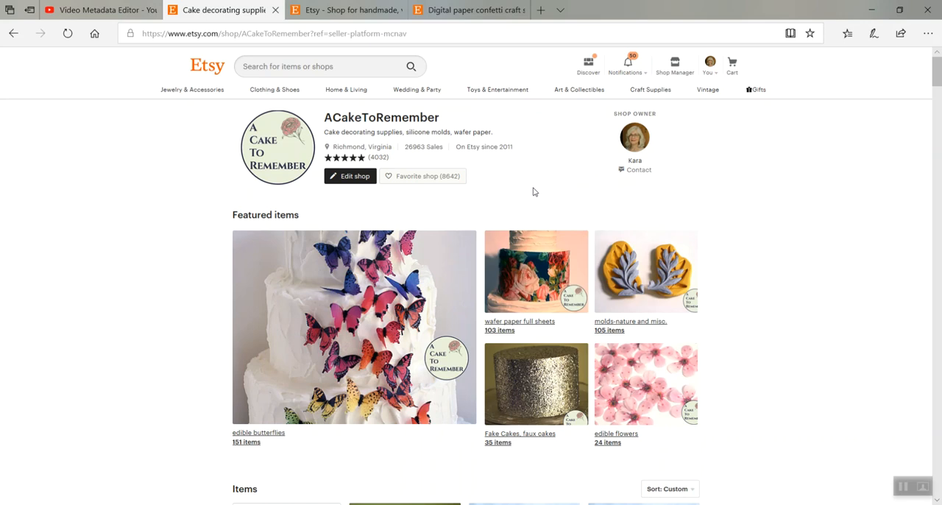
{"action": "mouse_move", "coordinate": [499, 183]}
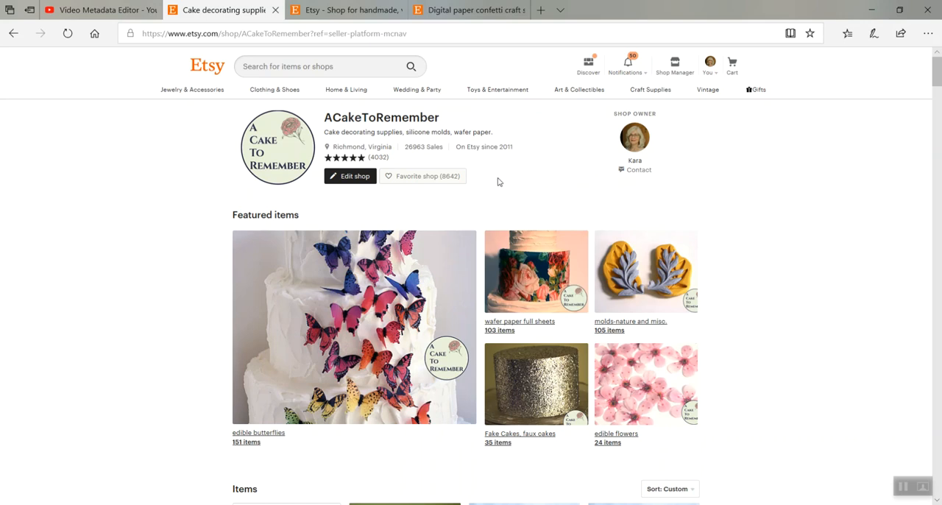
{"action": "mouse_move", "coordinate": [500, 183]}
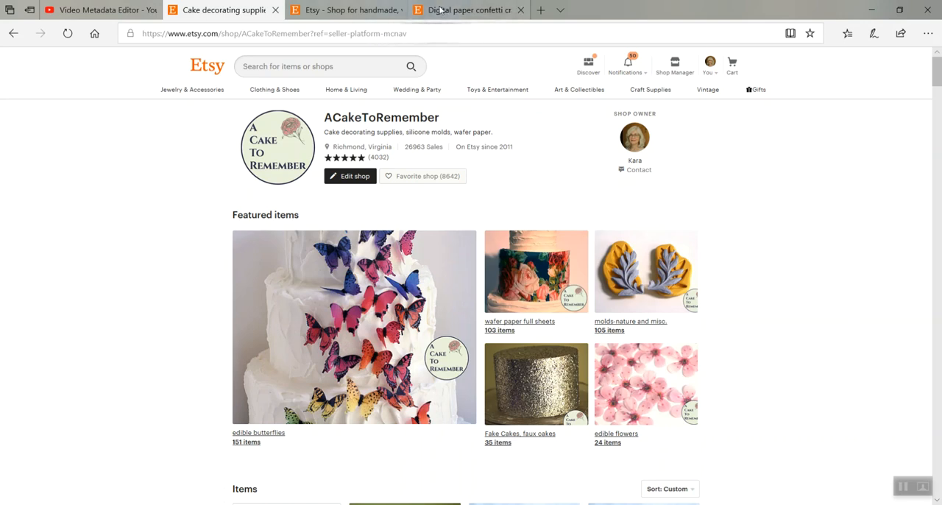
Return to the ClayPaperScissors shop and filter its items to the paper butterflies section
{"action": "left_click", "coordinate": [464, 8]}
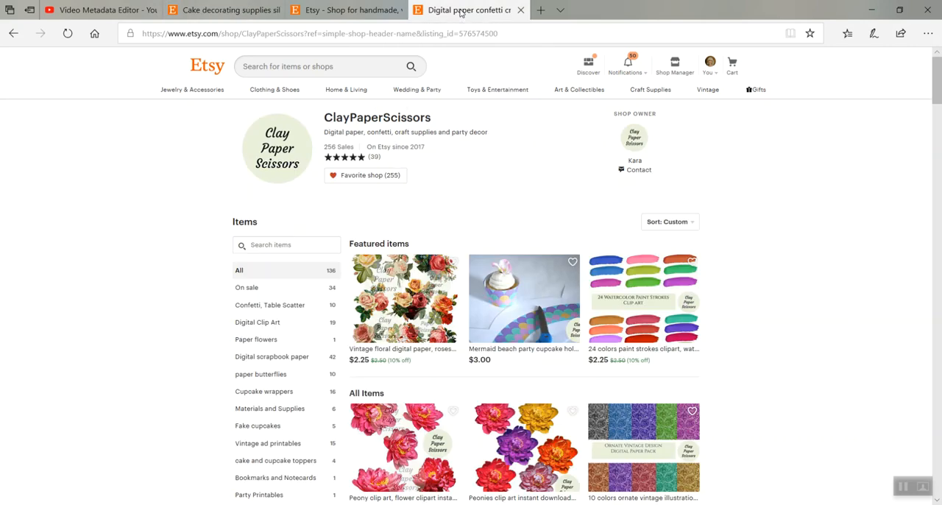
{"action": "mouse_move", "coordinate": [473, 206]}
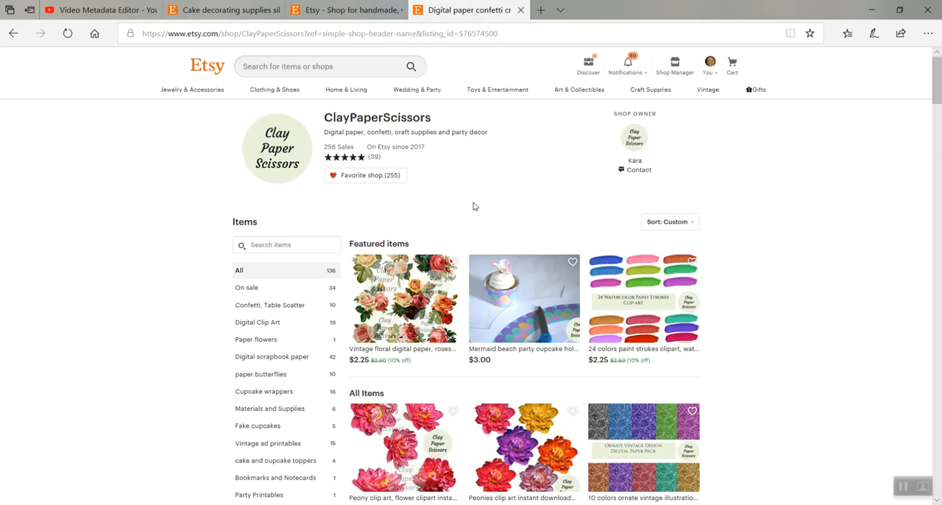
{"action": "mouse_move", "coordinate": [511, 171]}
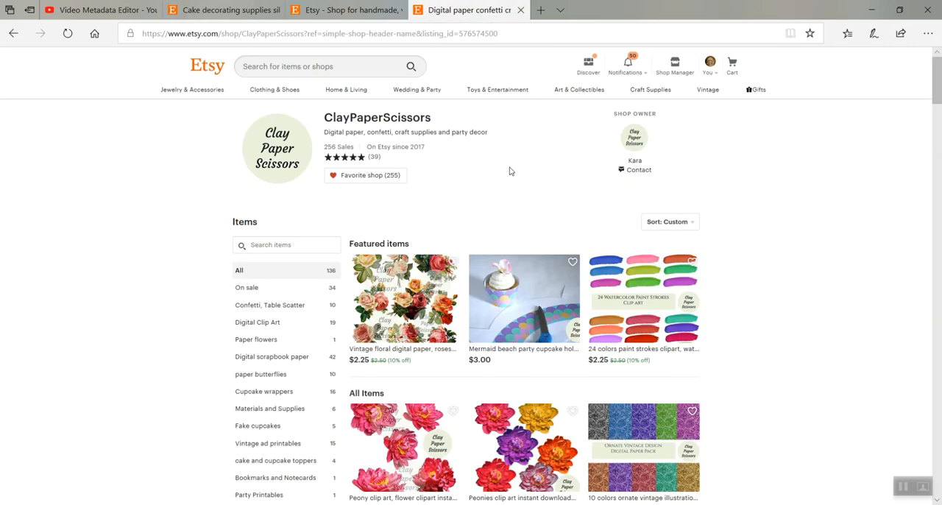
{"action": "scroll", "scroll_direction": "down", "scroll_amount": 3}
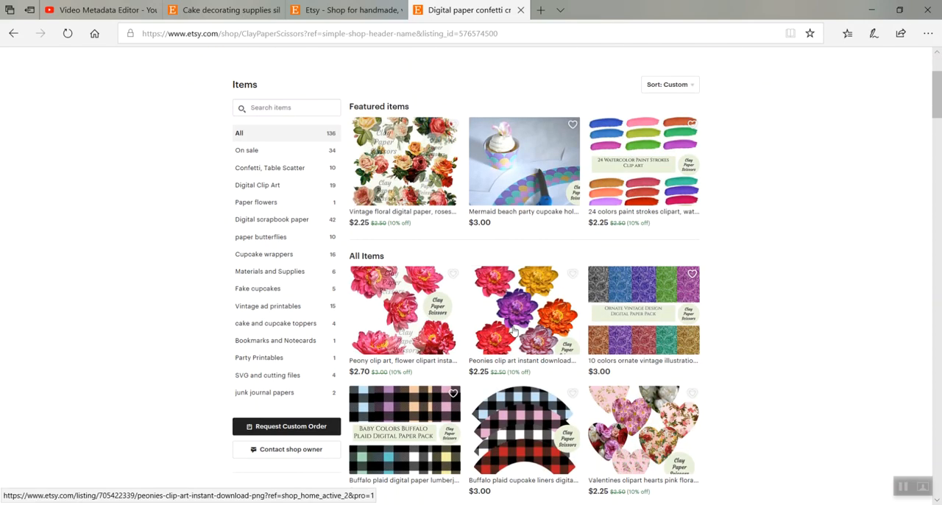
{"action": "mouse_move", "coordinate": [260, 236]}
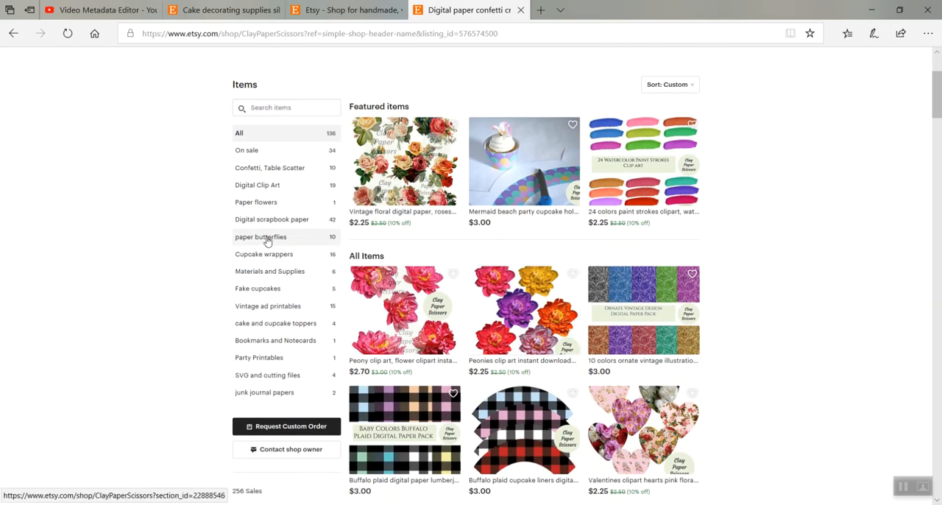
{"action": "left_click", "coordinate": [260, 235]}
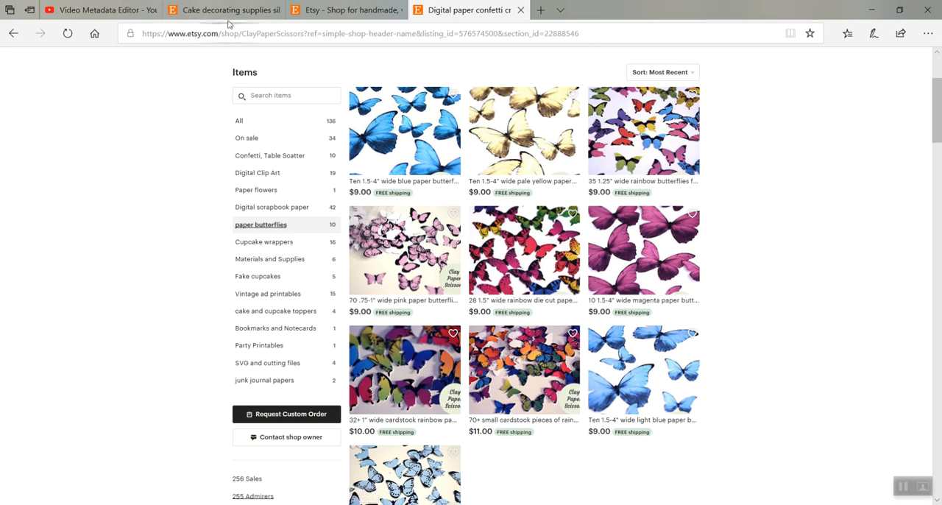
{"action": "left_click", "coordinate": [221, 9]}
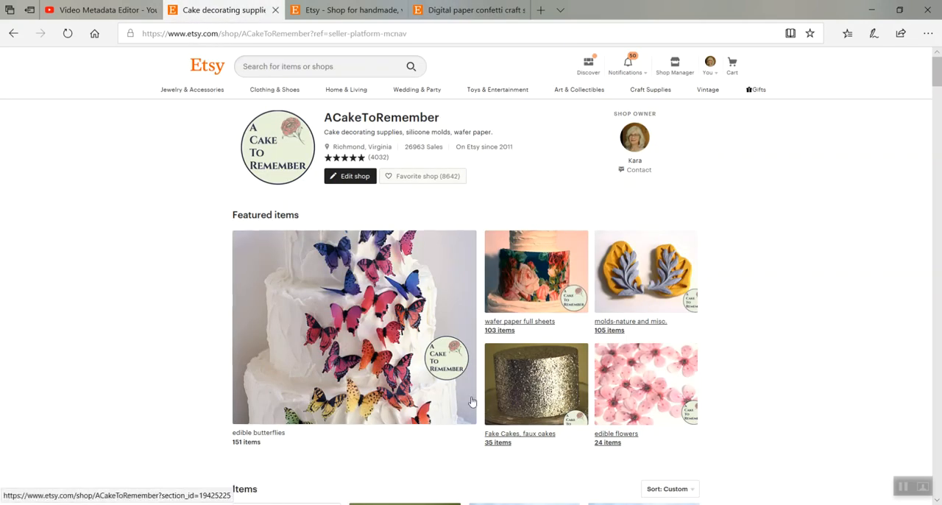
{"action": "mouse_move", "coordinate": [515, 191]}
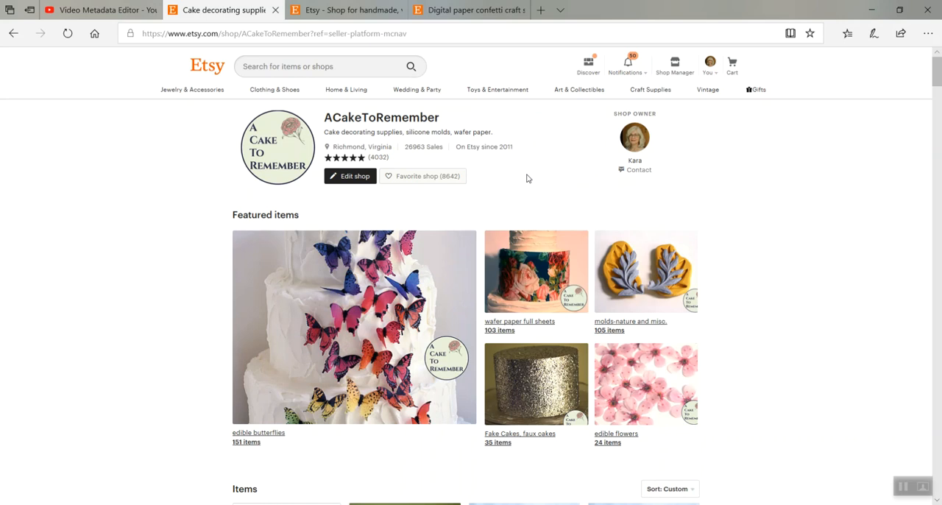
{"action": "mouse_move", "coordinate": [523, 147]}
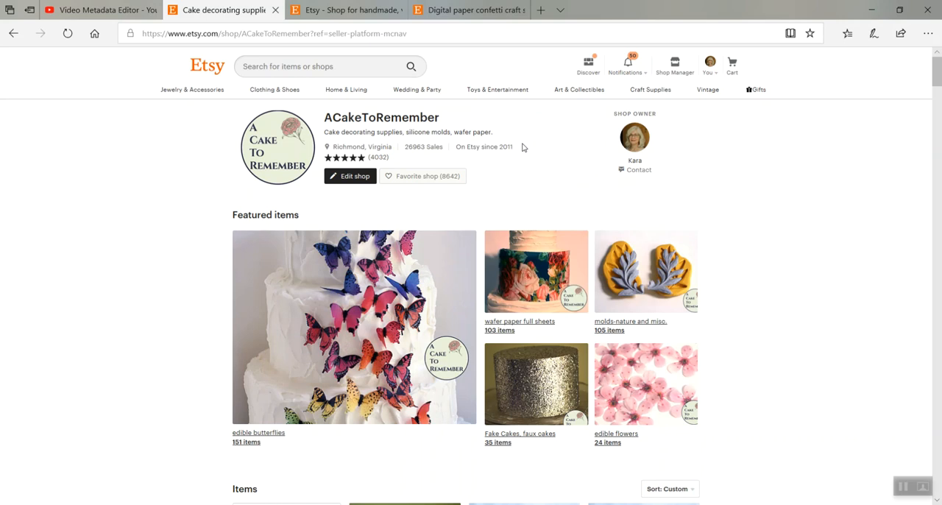
{"action": "mouse_move", "coordinate": [533, 182]}
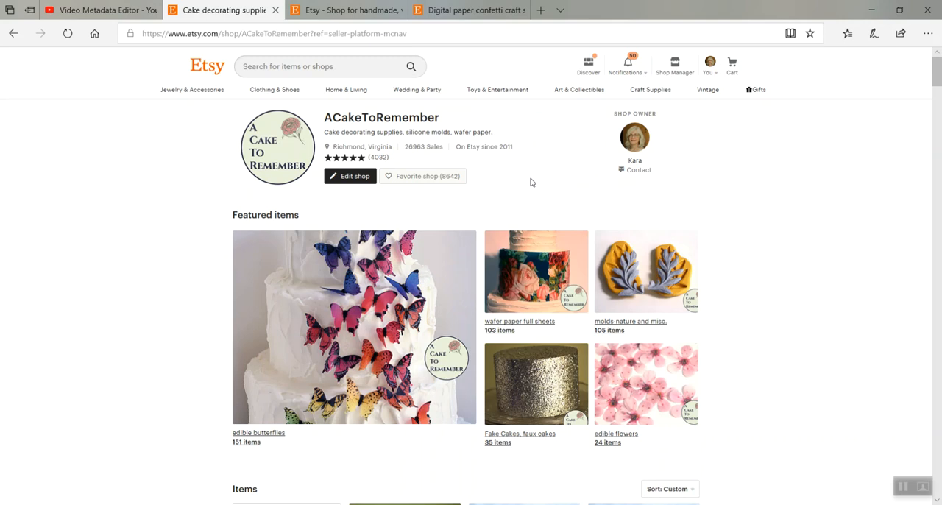
{"action": "mouse_move", "coordinate": [390, 150]}
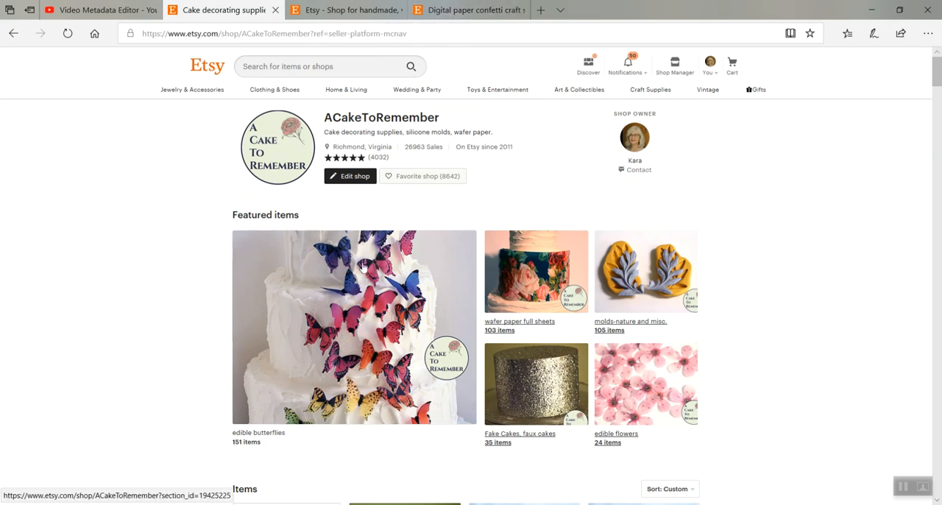
View the 28 rainbow die cut paper butterflies listing, comparing it against the cake decorating shop
{"action": "left_click", "coordinate": [468, 9]}
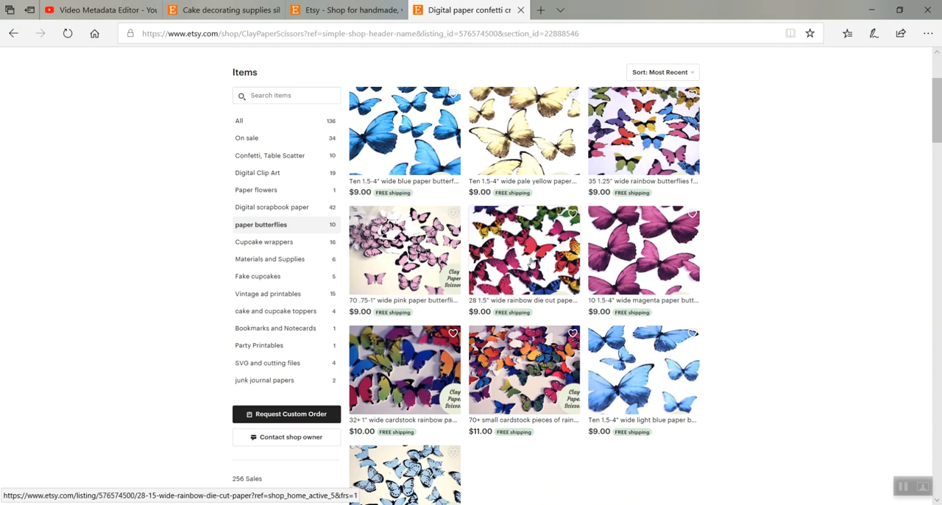
{"action": "left_click", "coordinate": [524, 251]}
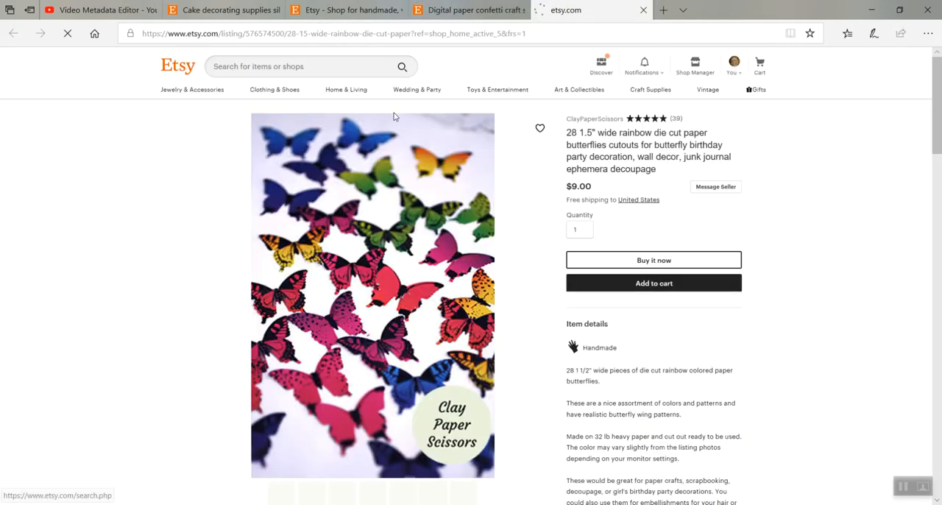
{"action": "left_click", "coordinate": [220, 8]}
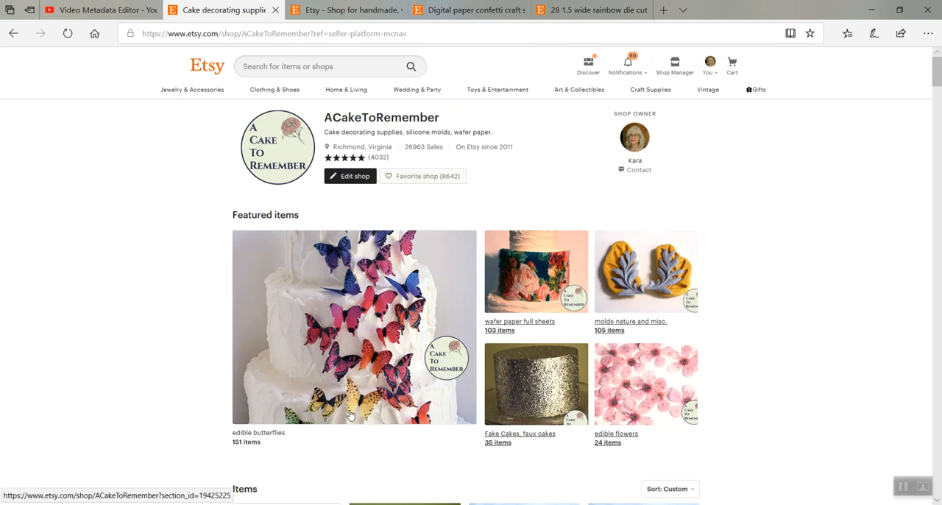
{"action": "left_click", "coordinate": [589, 9]}
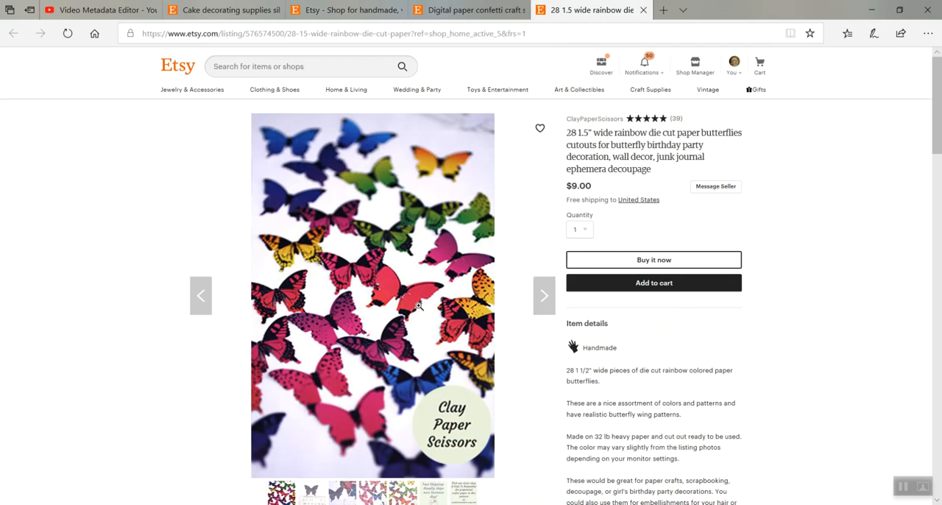
{"action": "mouse_move", "coordinate": [277, 226]}
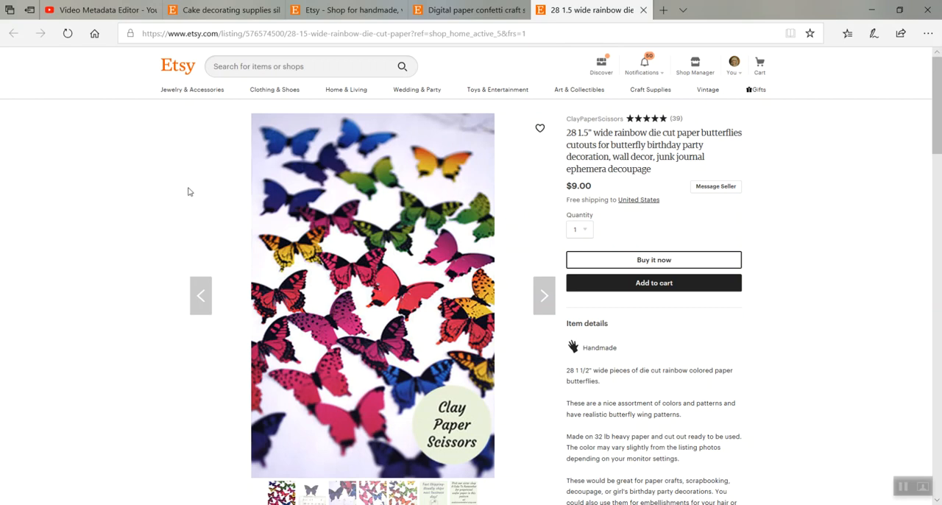
{"action": "mouse_move", "coordinate": [215, 184]}
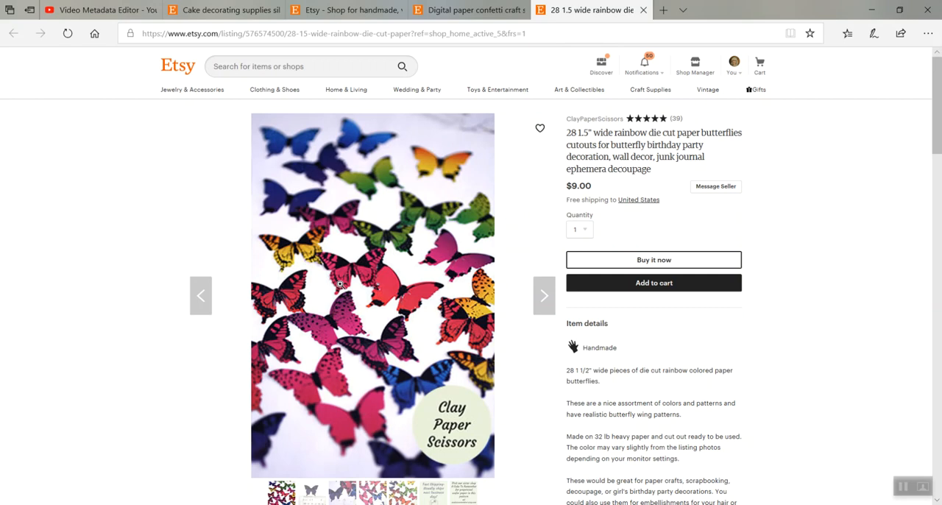
{"action": "mouse_move", "coordinate": [383, 305]}
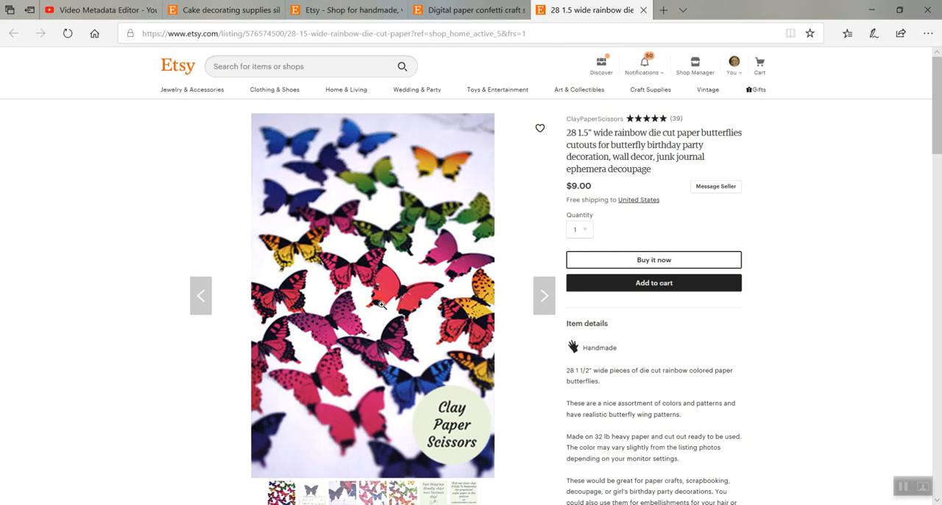
{"action": "mouse_move", "coordinate": [221, 8]}
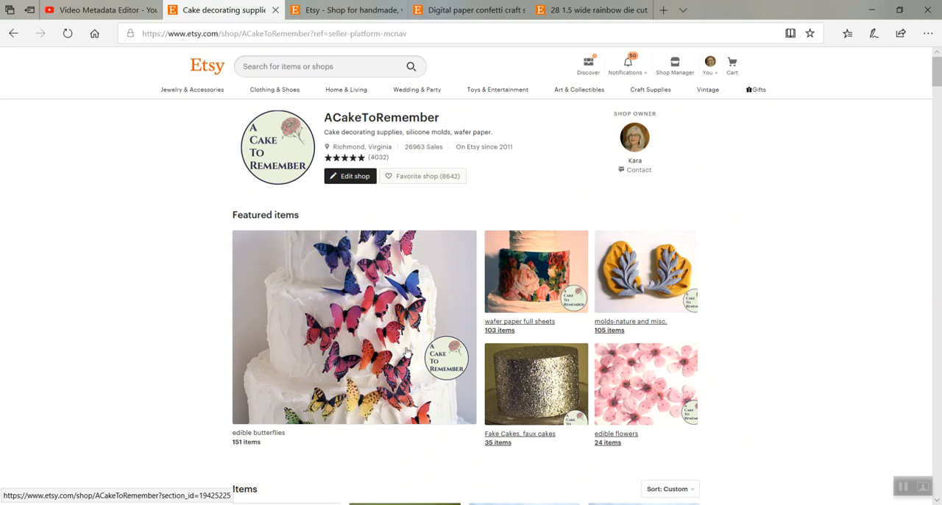
{"action": "mouse_move", "coordinate": [368, 477]}
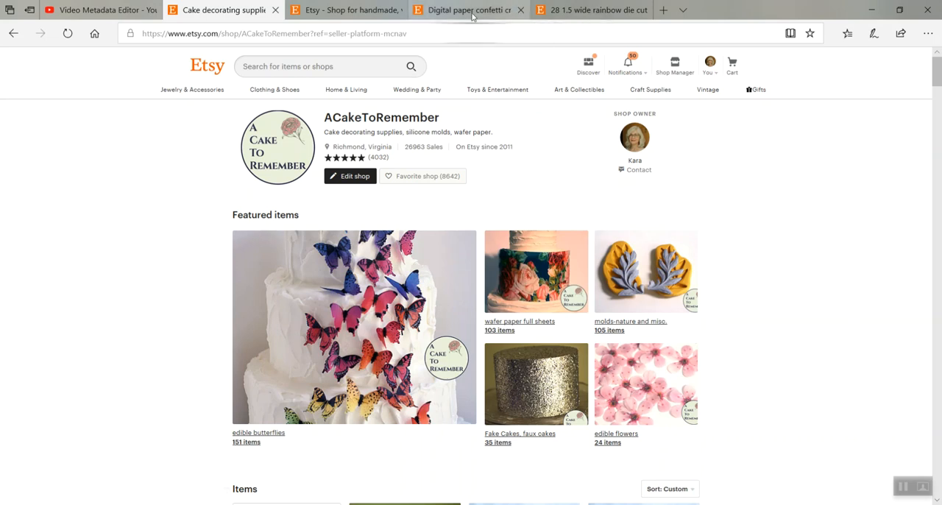
{"action": "left_click", "coordinate": [463, 9]}
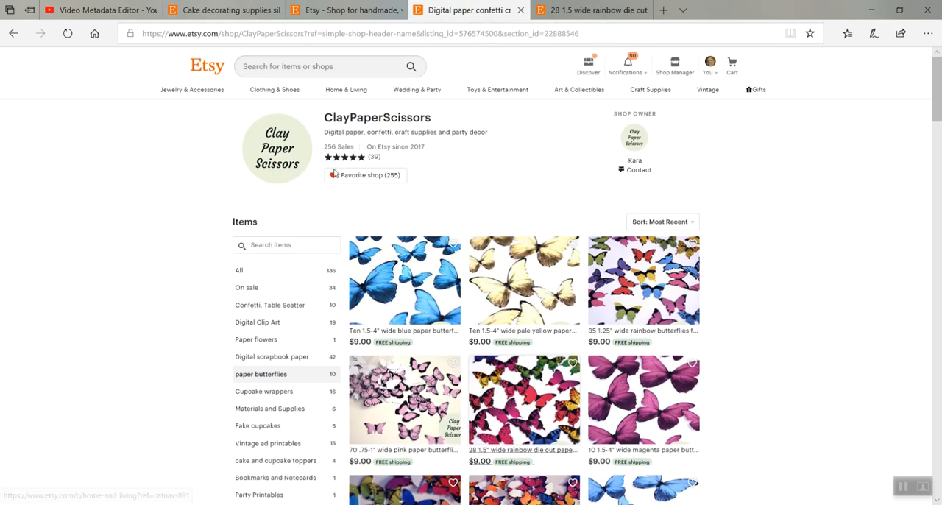
Stay on the ClayPaperScissors shop's paper butterflies listings
{"action": "left_click", "coordinate": [333, 173]}
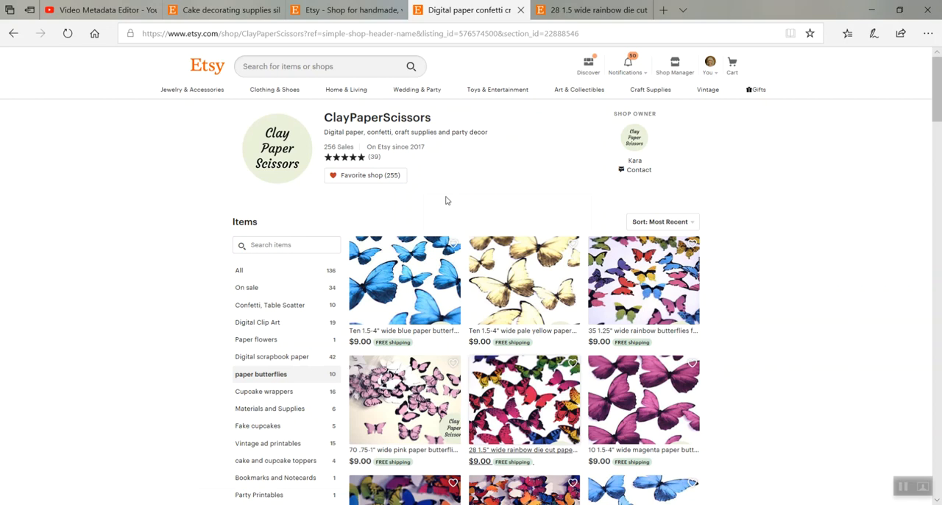
{"action": "mouse_move", "coordinate": [455, 203]}
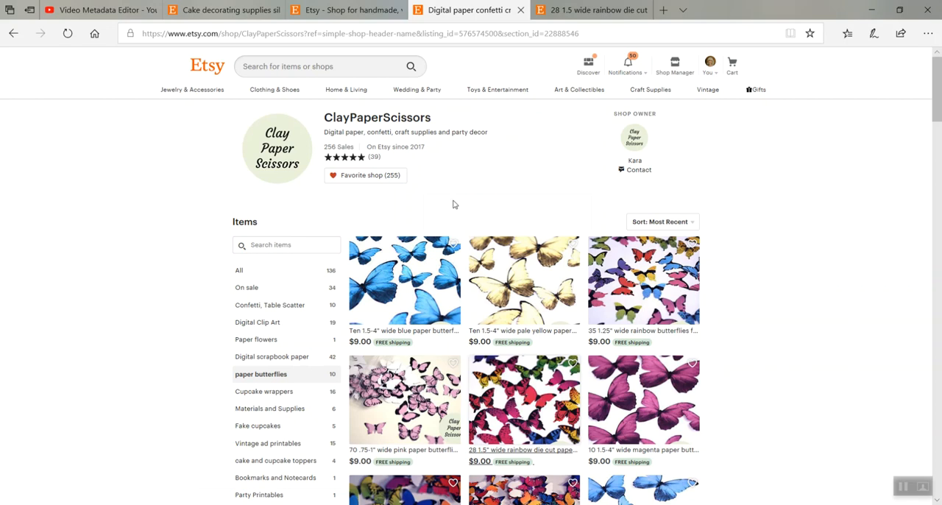
{"action": "mouse_move", "coordinate": [835, 391]}
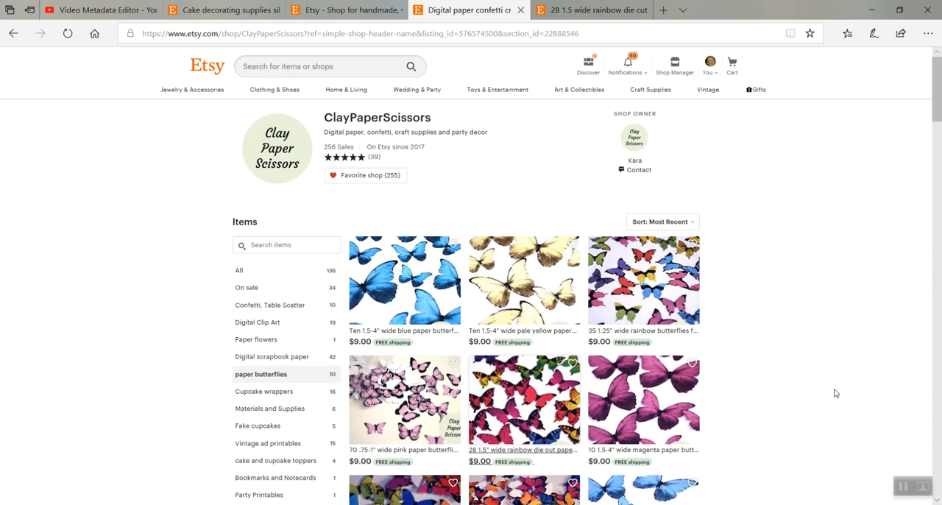
{"action": "mouse_move", "coordinate": [822, 474]}
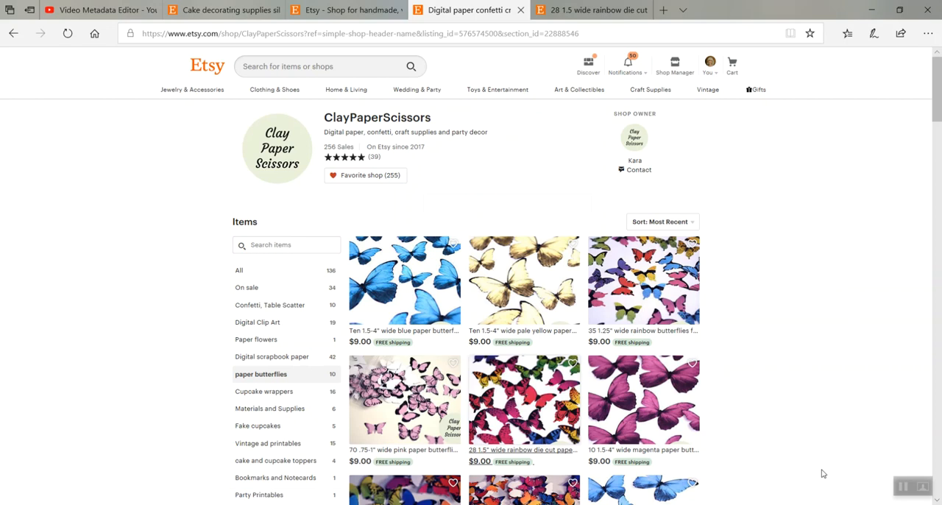
{"action": "mouse_move", "coordinate": [843, 488]}
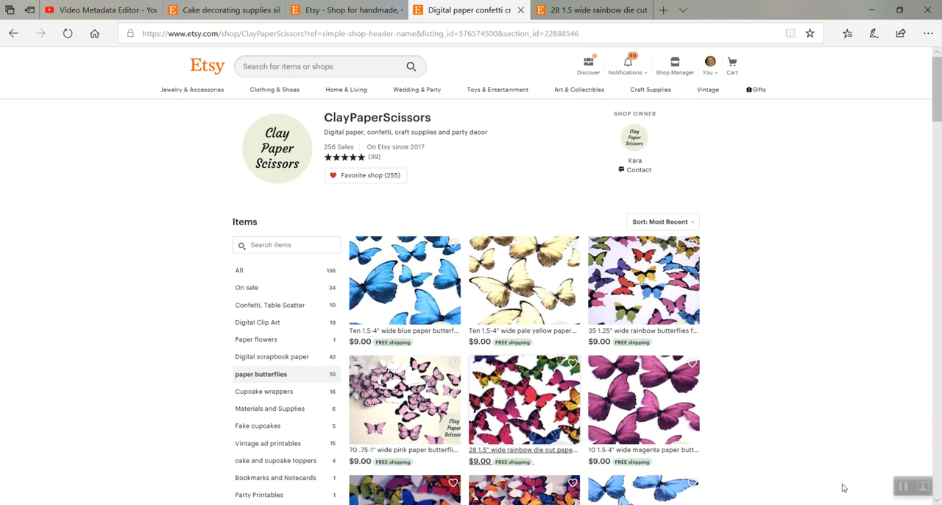